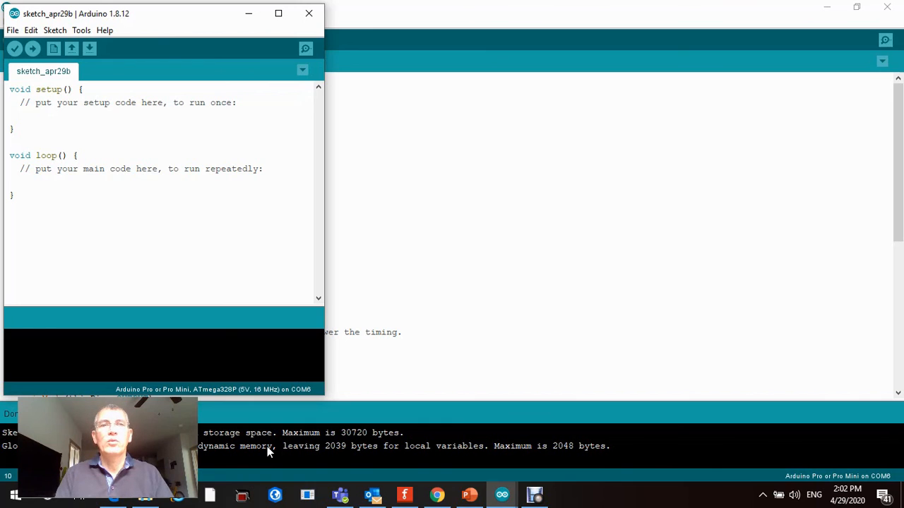
pyautogui.moveTo(296, 365)
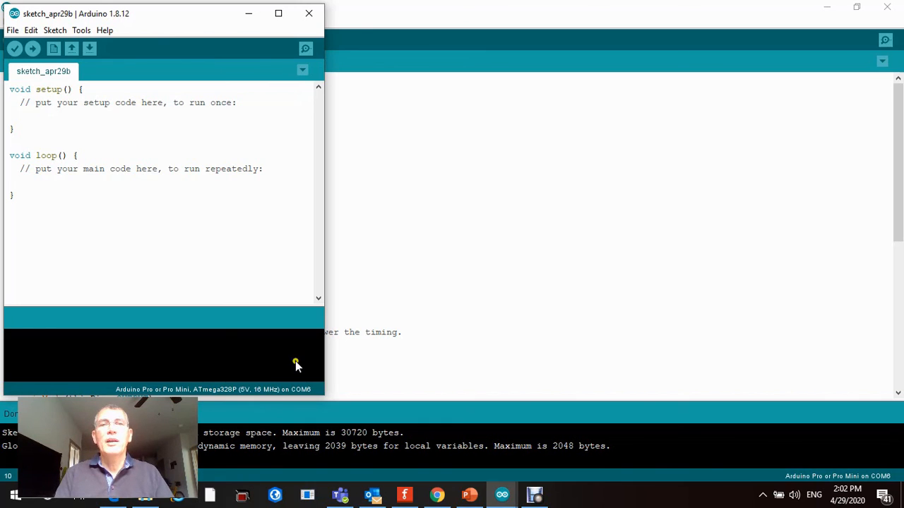
pyautogui.moveTo(415, 218)
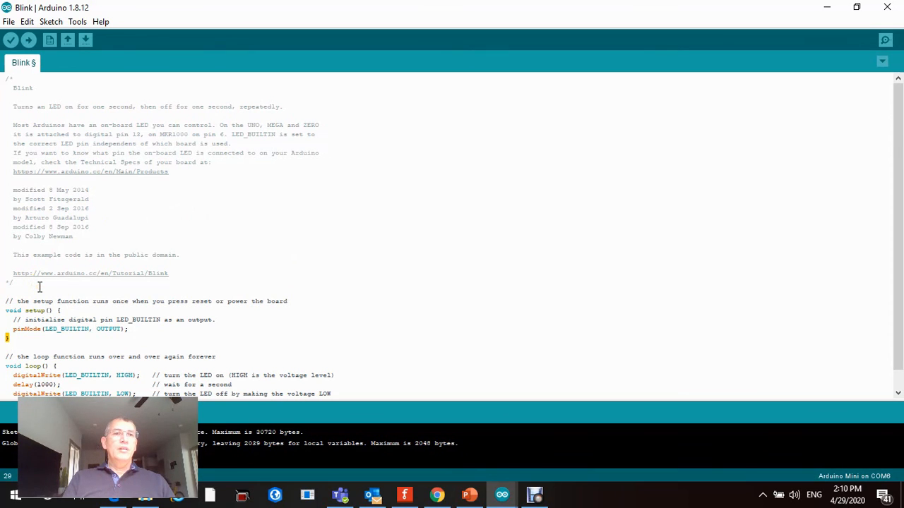
# - Highlight and clear the Blink header comment, then bring up the File menu's example categories
pyautogui.moveTo(14, 209); pyautogui.dragTo(14, 282)
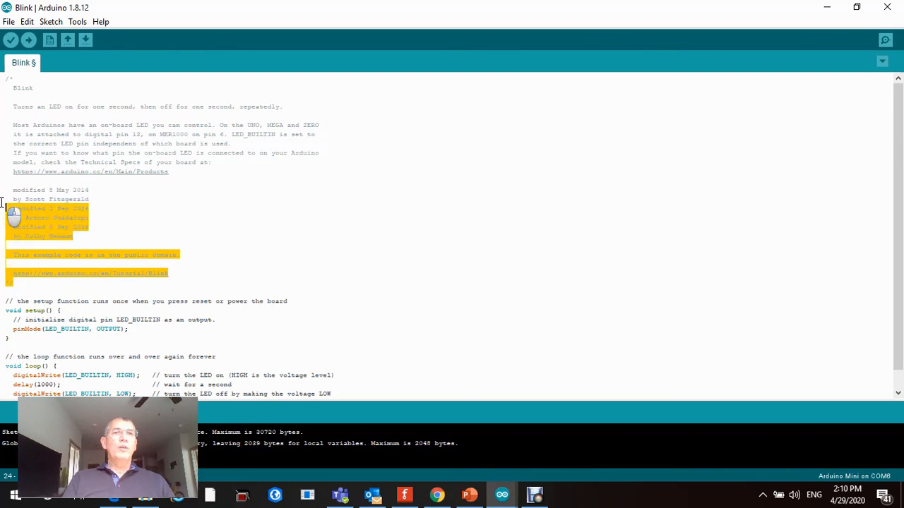
pyautogui.click(51, 88)
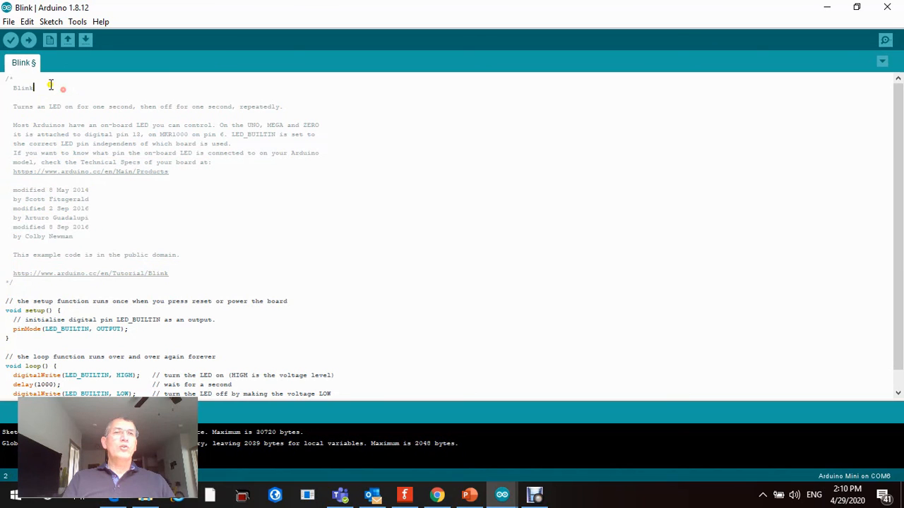
pyautogui.click(8, 21)
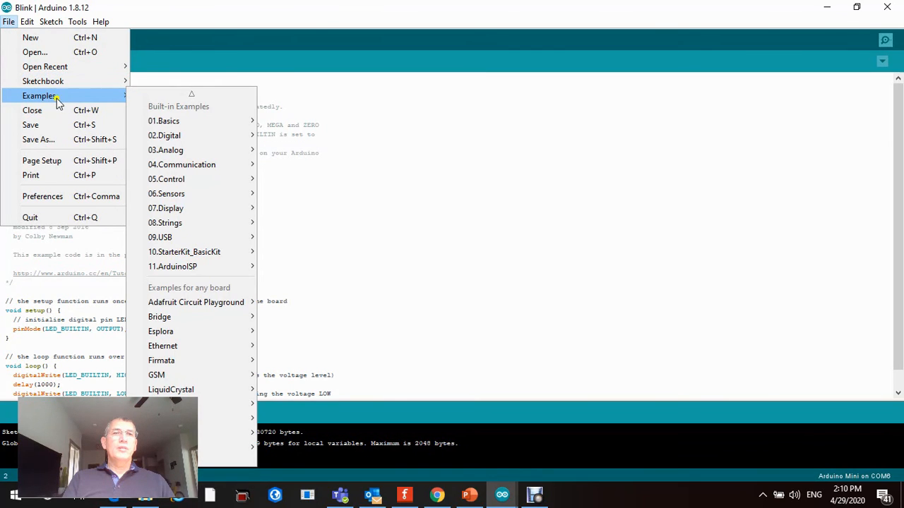
pyautogui.moveTo(164, 122)
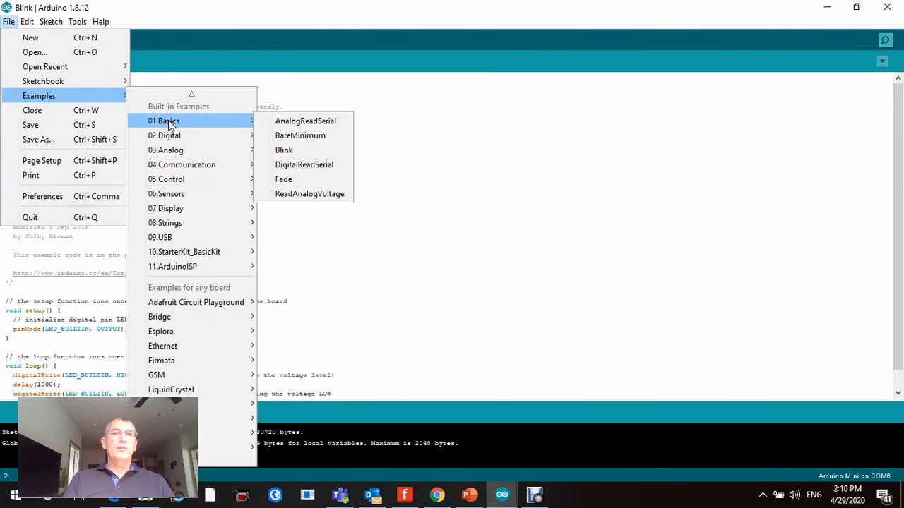
pyautogui.moveTo(282, 149)
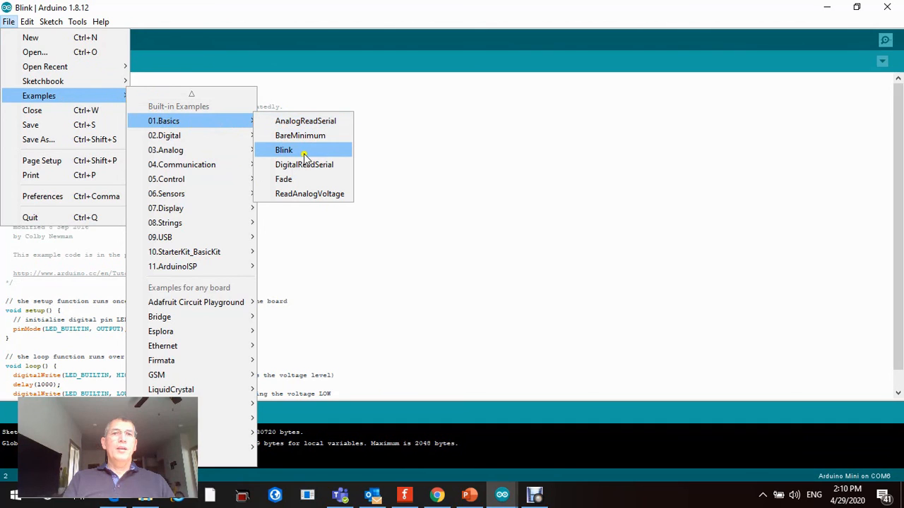
pyautogui.moveTo(305, 155)
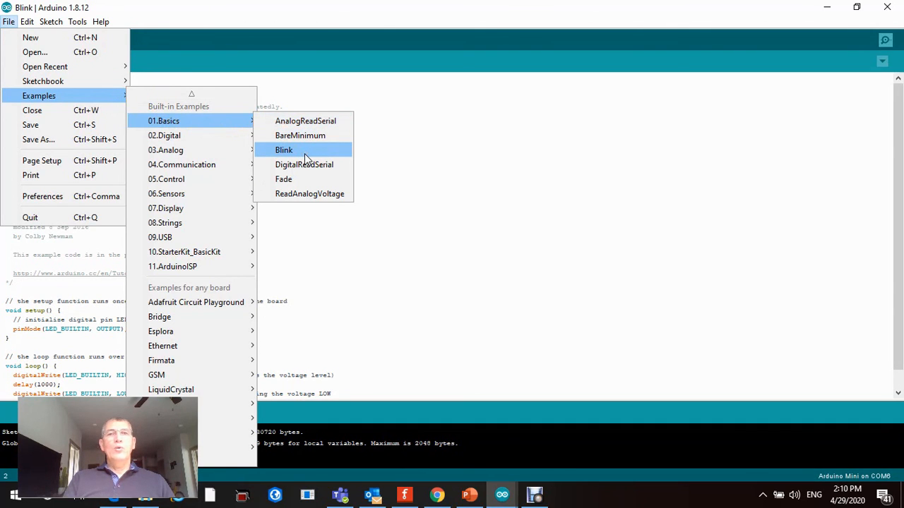
# - Load the Blink example from 01.Basics and scroll to its setup() and loop() functions
pyautogui.click(282, 149)
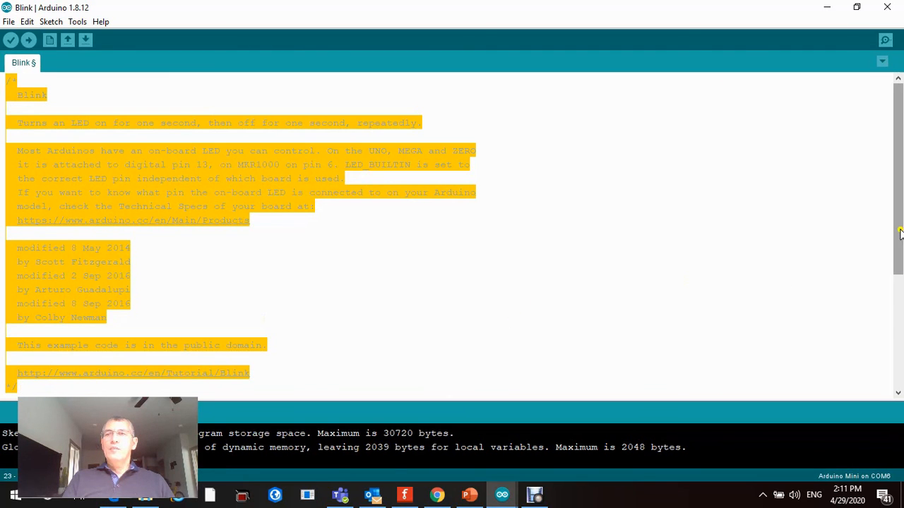
pyautogui.scroll(-3)
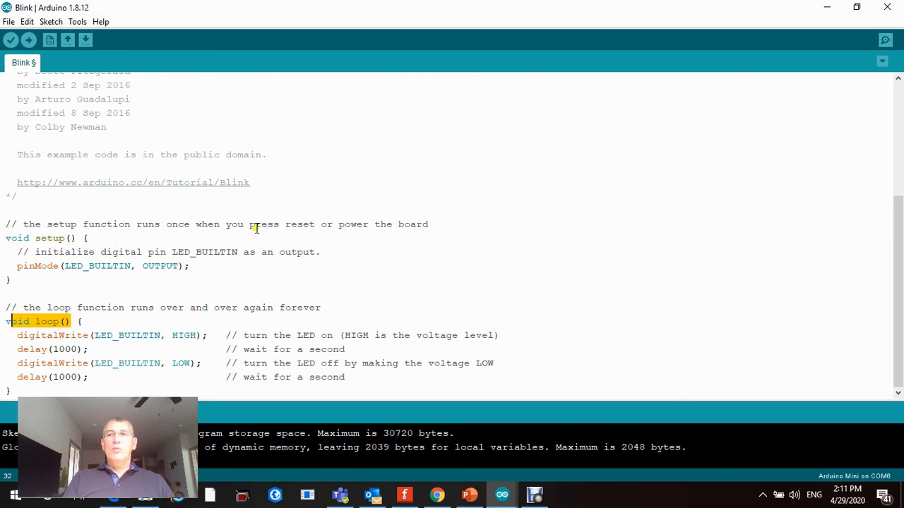
pyautogui.moveTo(763, 267)
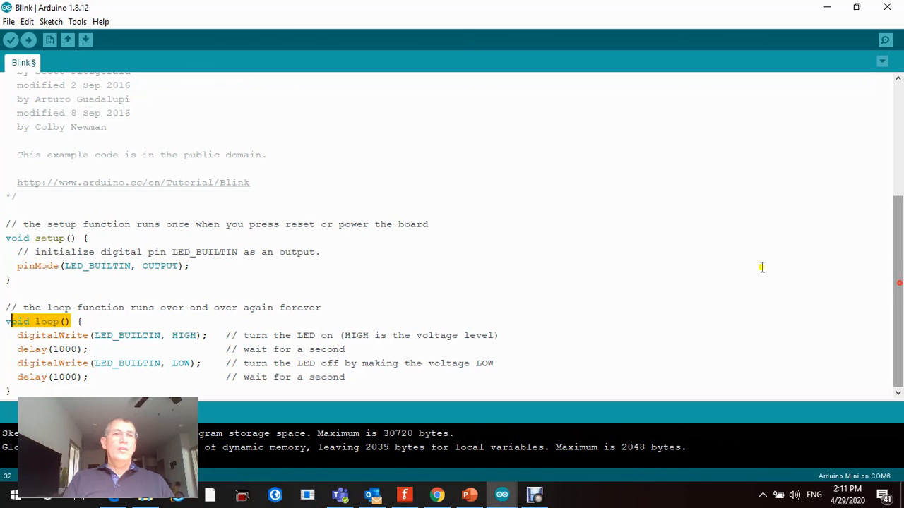
pyautogui.moveTo(635, 285)
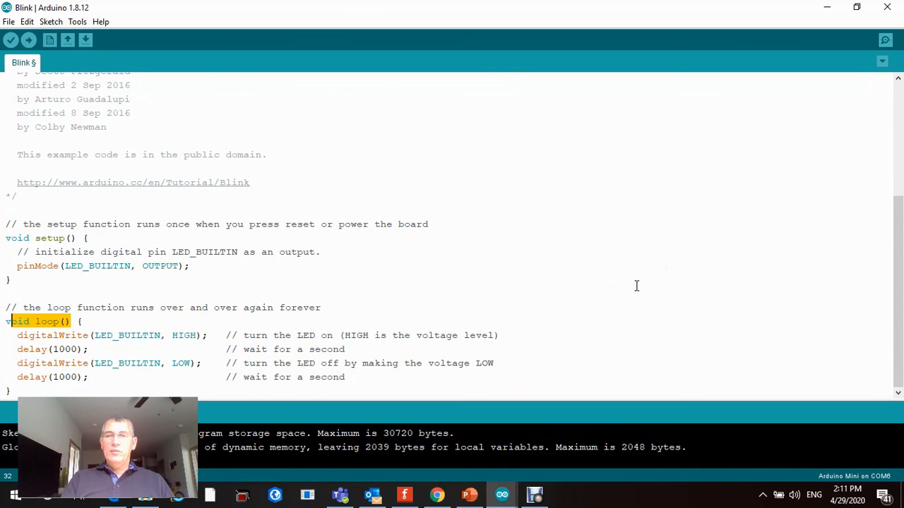
pyautogui.scroll(-3)
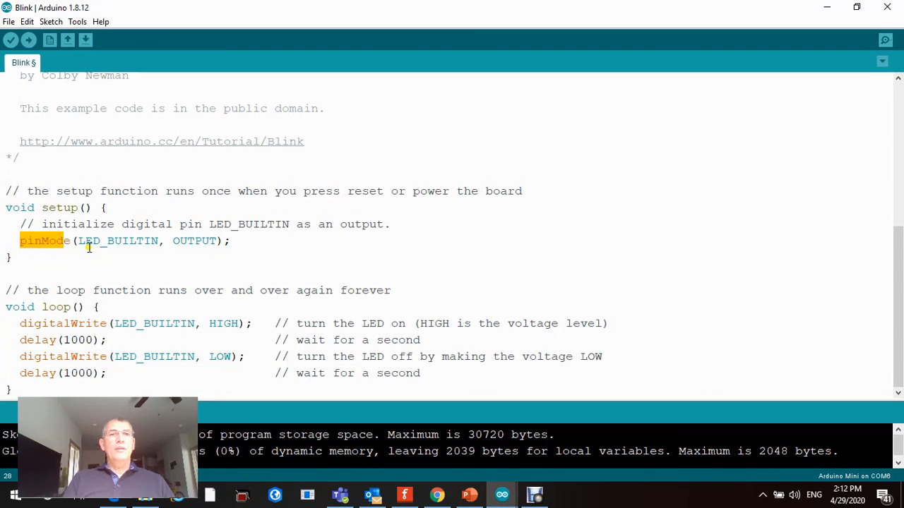
pyautogui.moveTo(142, 252)
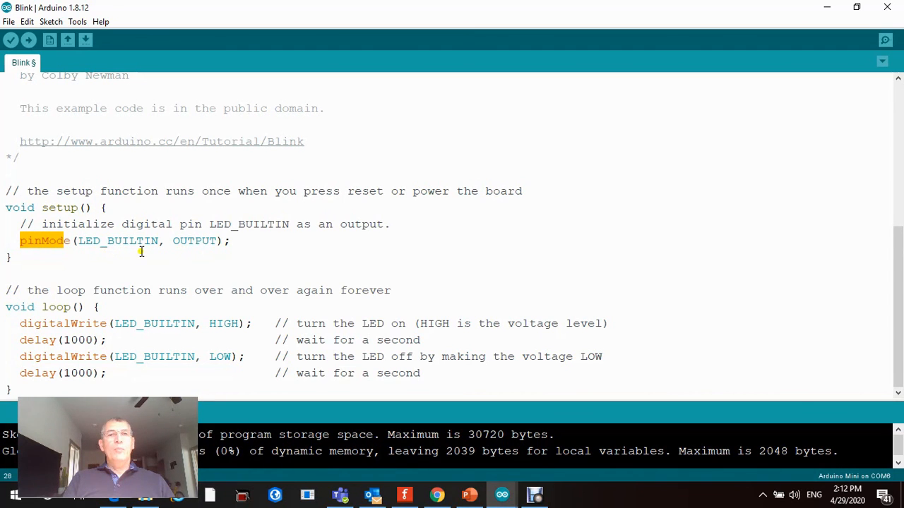
pyautogui.doubleClick(134, 240)
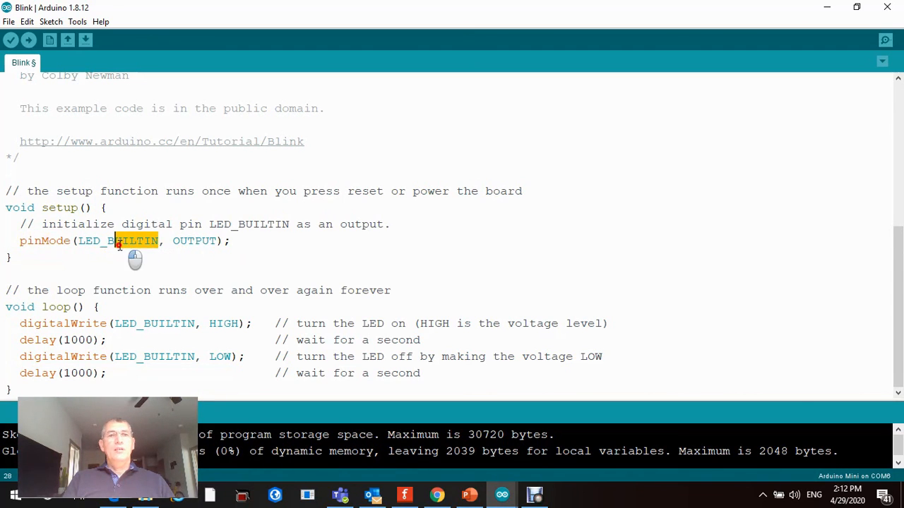
pyautogui.doubleClick(116, 240)
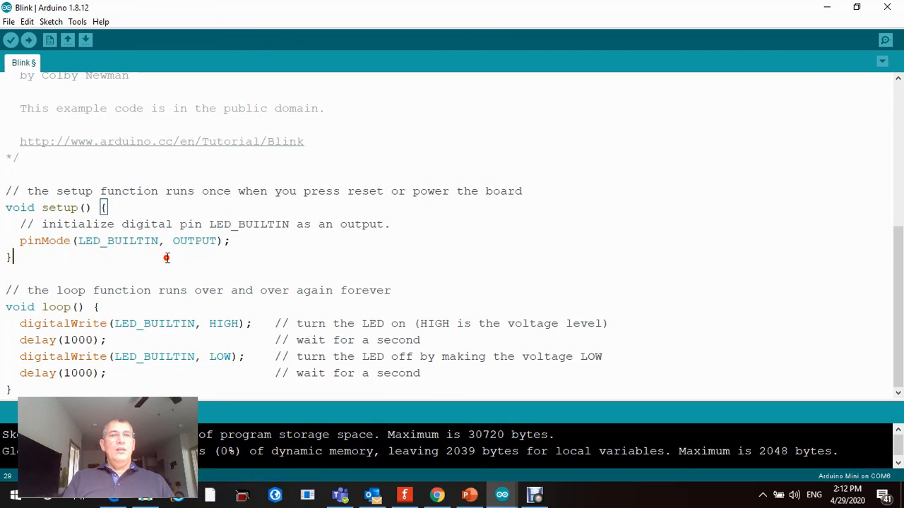
pyautogui.doubleClick(142, 240)
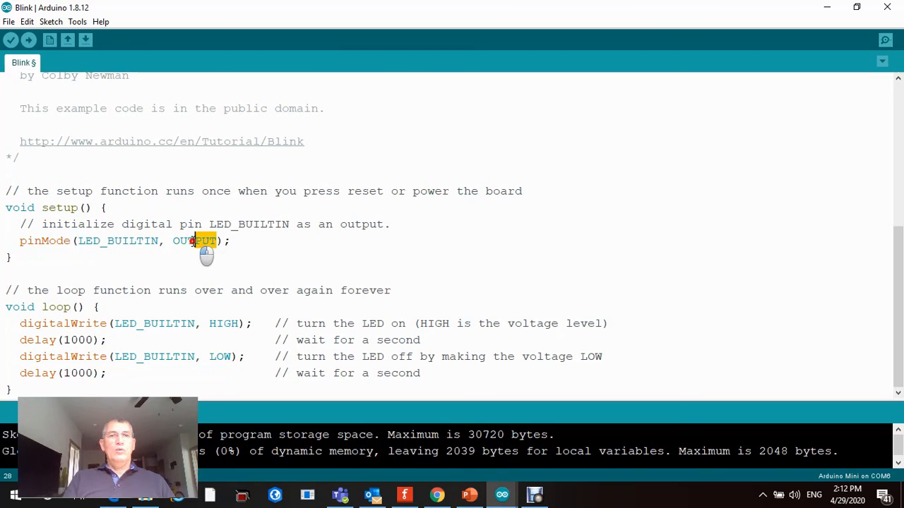
pyautogui.doubleClick(195, 240)
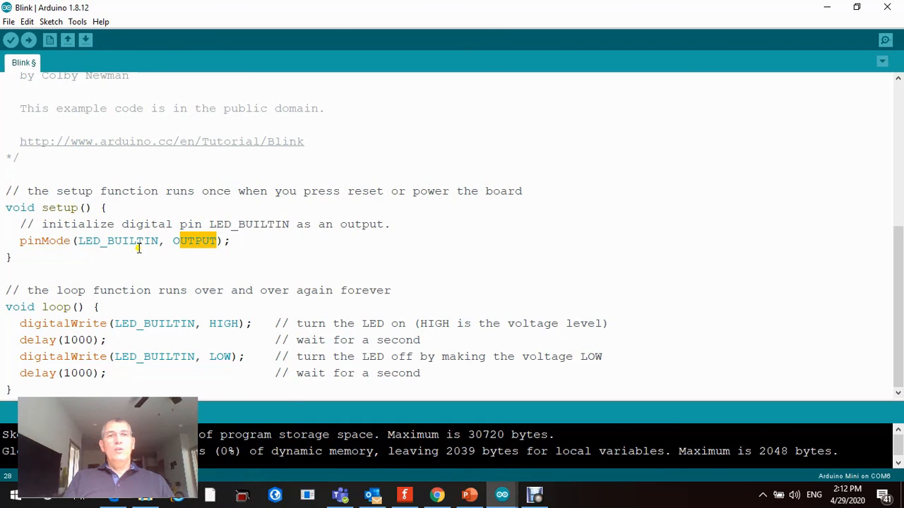
pyautogui.moveTo(415, 268)
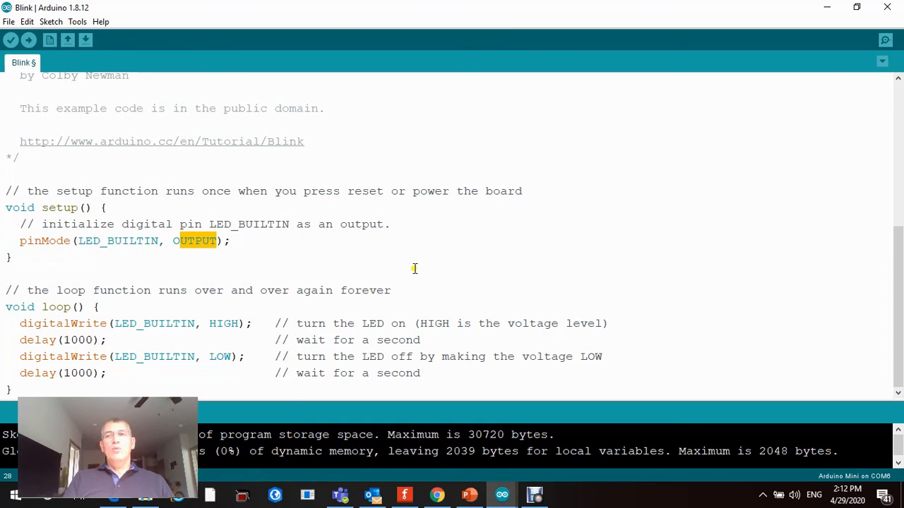
pyautogui.click(68, 280)
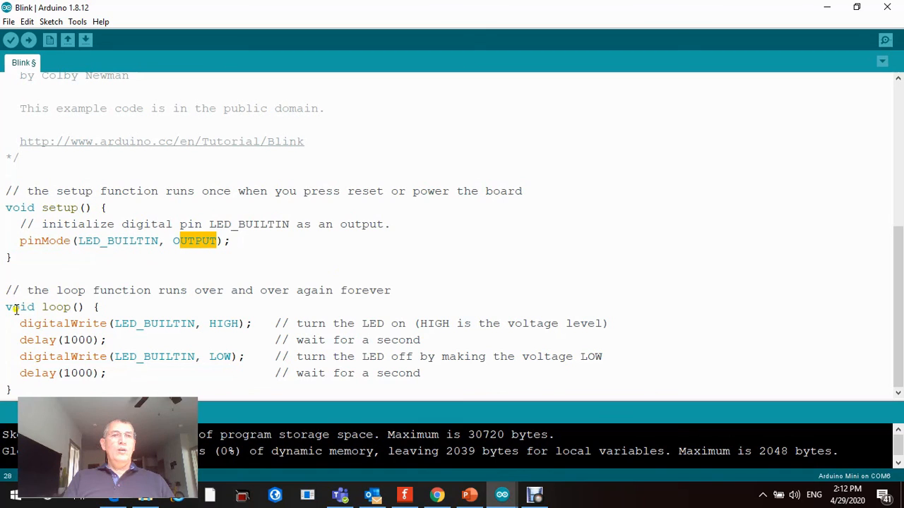
pyautogui.doubleClick(56, 306)
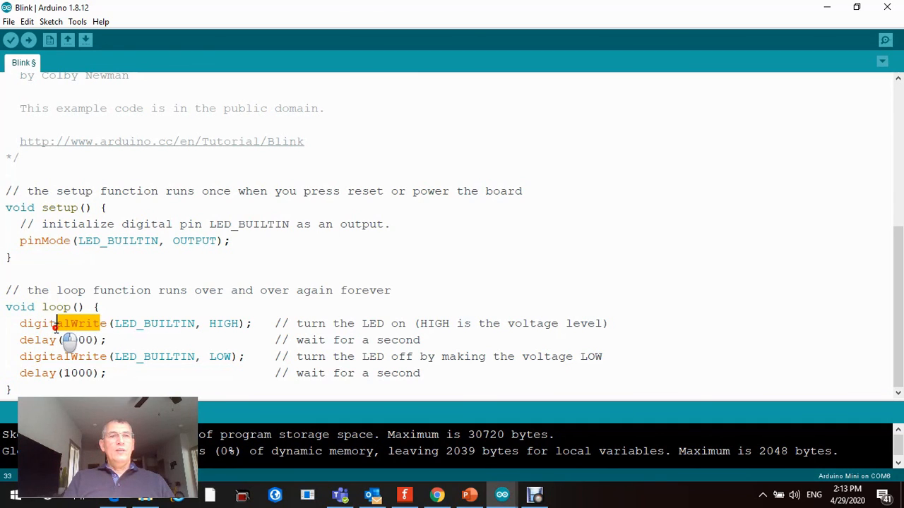
pyautogui.doubleClick(59, 323)
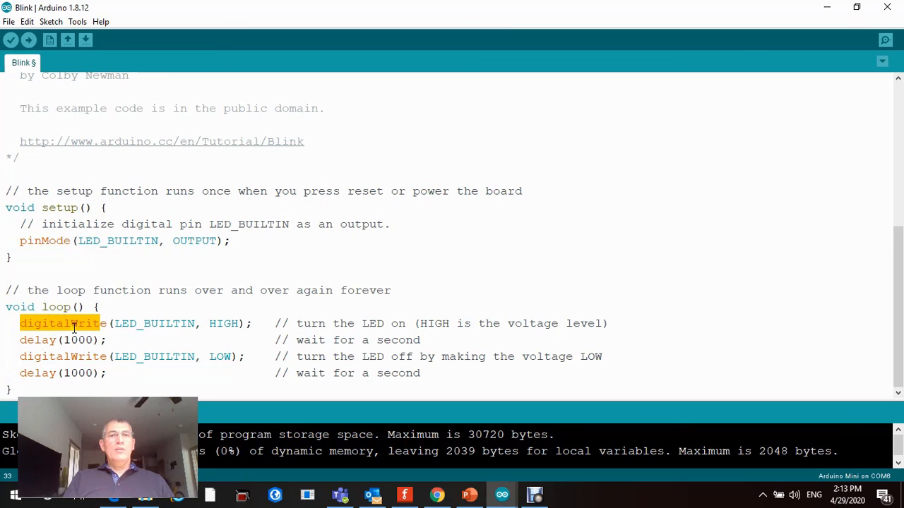
pyautogui.doubleClick(126, 323)
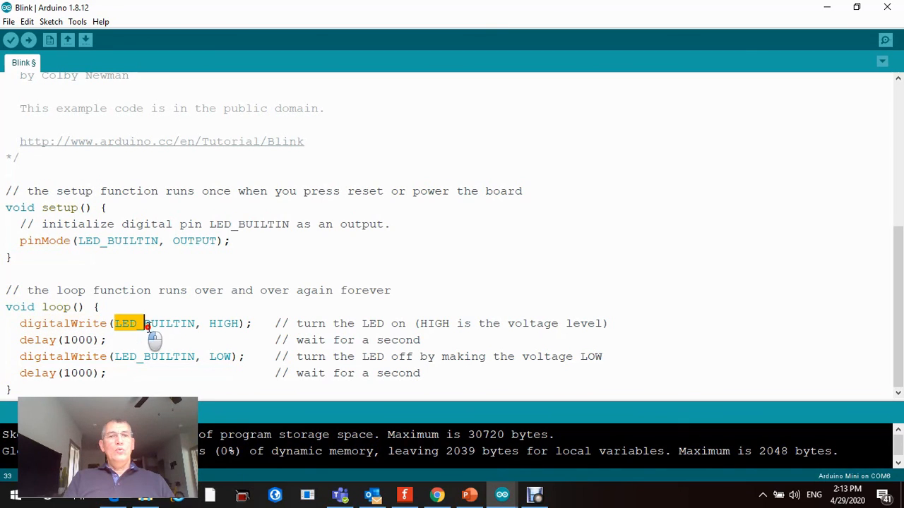
pyautogui.doubleClick(153, 324)
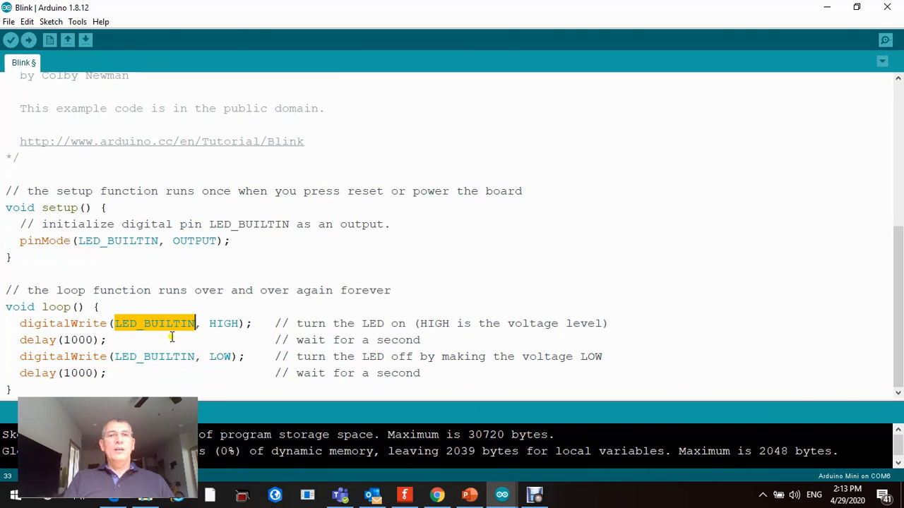
pyautogui.doubleClick(223, 323)
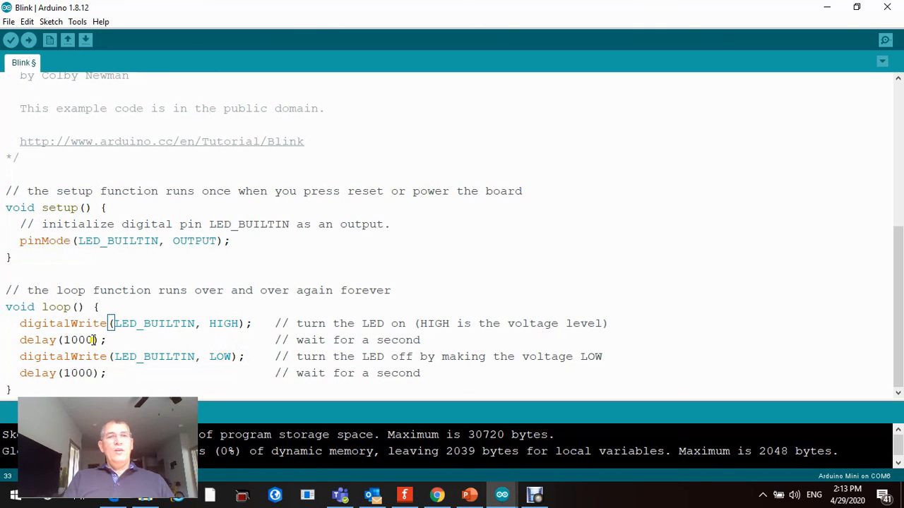
pyautogui.doubleClick(76, 339)
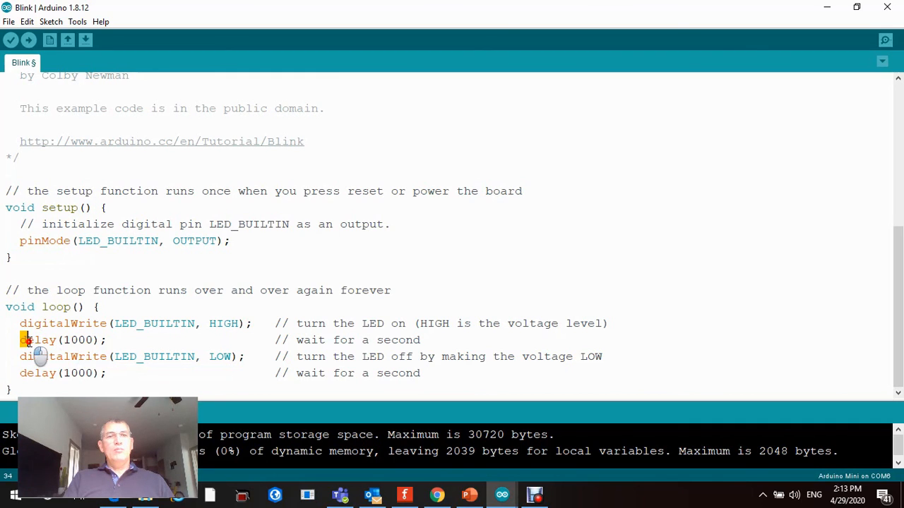
pyautogui.doubleClick(39, 339)
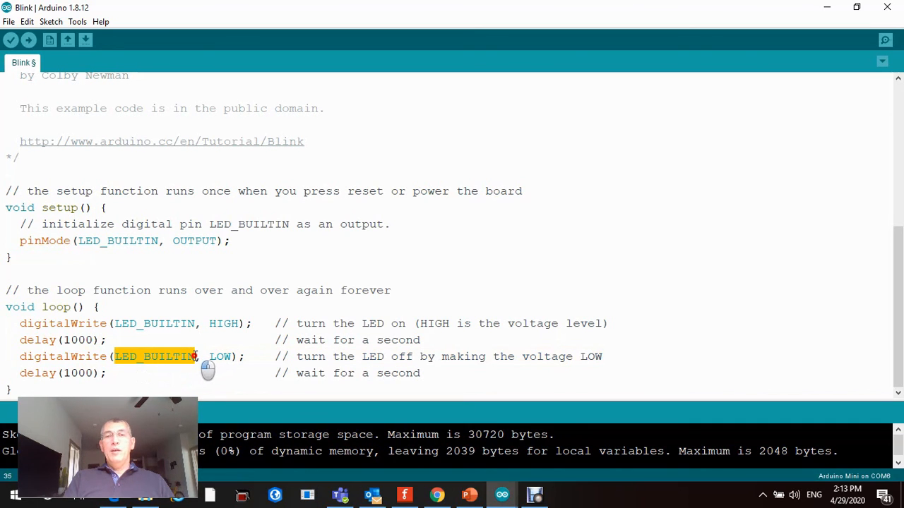
pyautogui.doubleClick(220, 355)
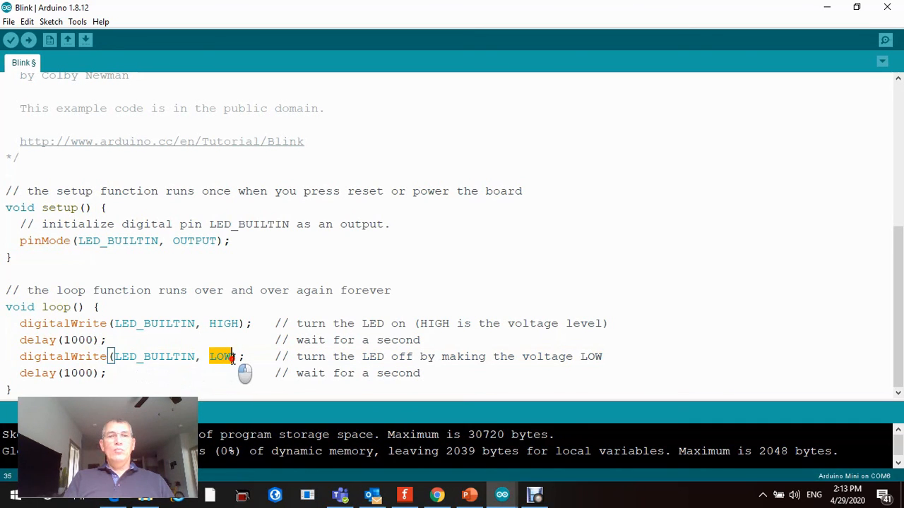
pyautogui.moveTo(330, 365)
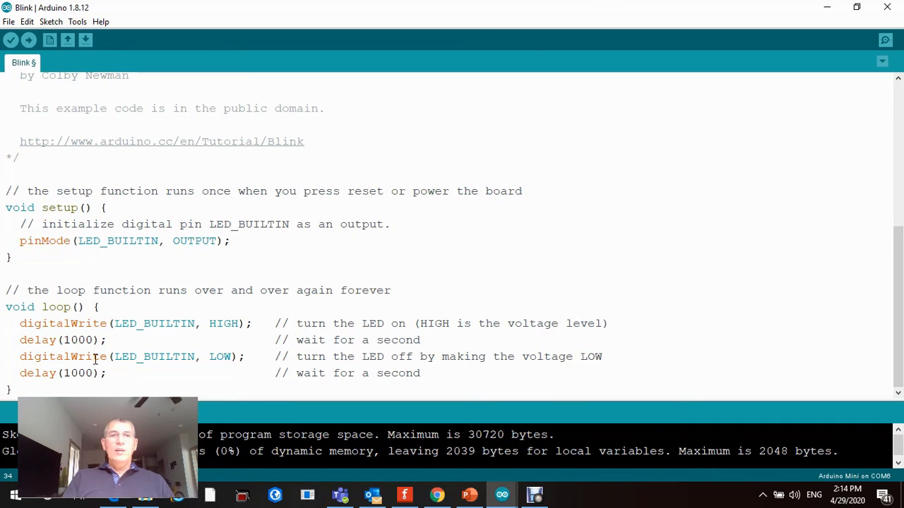
pyautogui.press('Backspace')
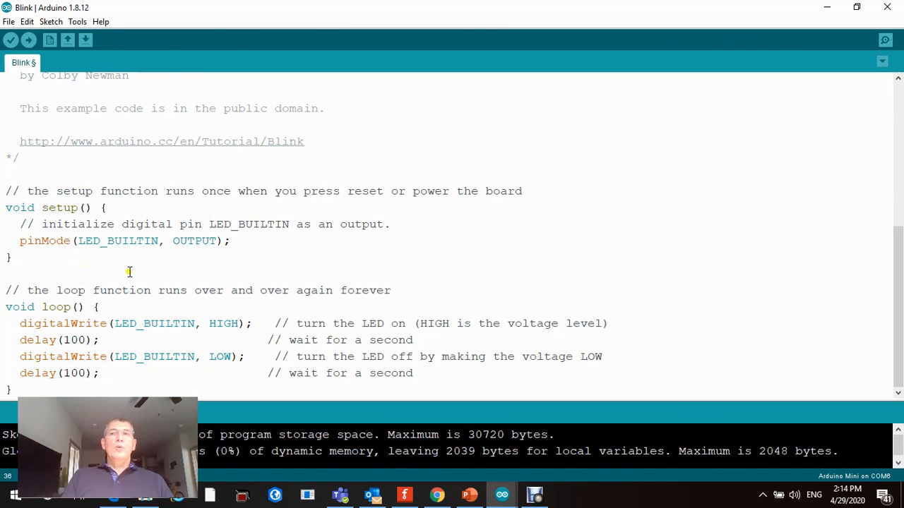
pyautogui.moveTo(291, 282)
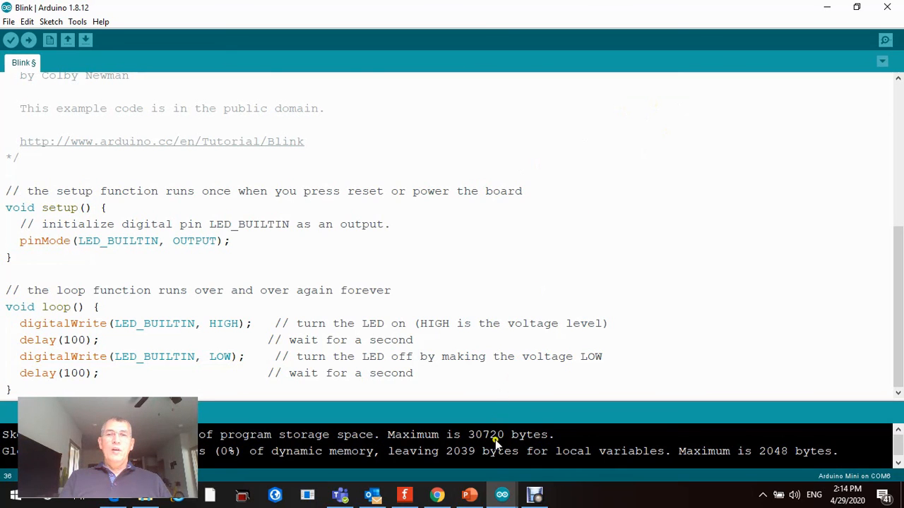
pyautogui.moveTo(501, 494)
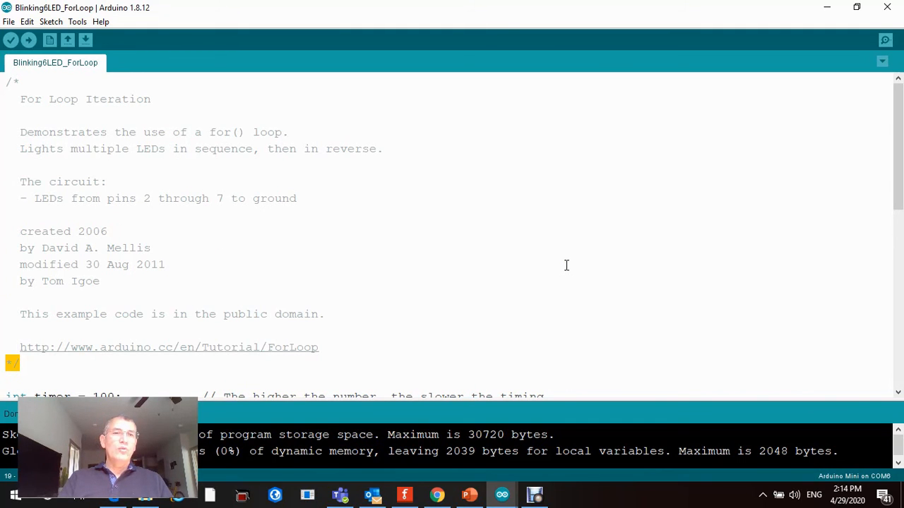
pyautogui.scroll(-3)
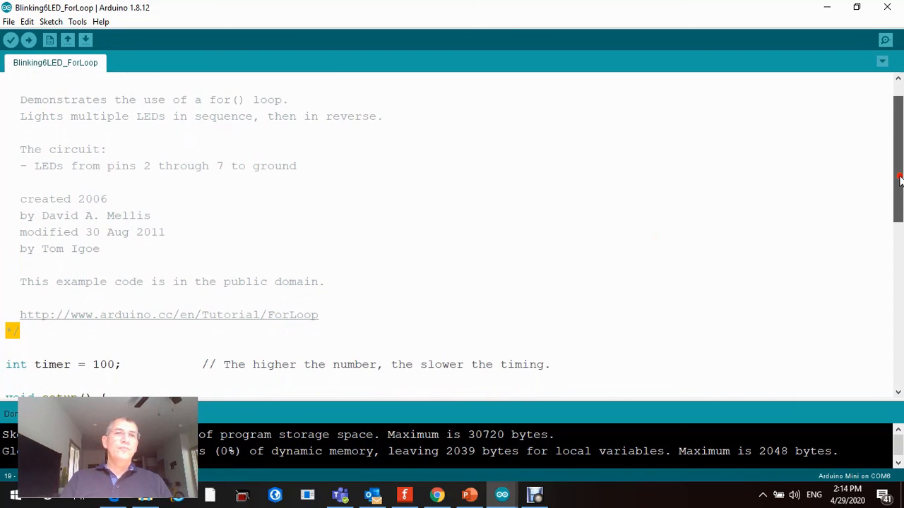
pyautogui.scroll(-3)
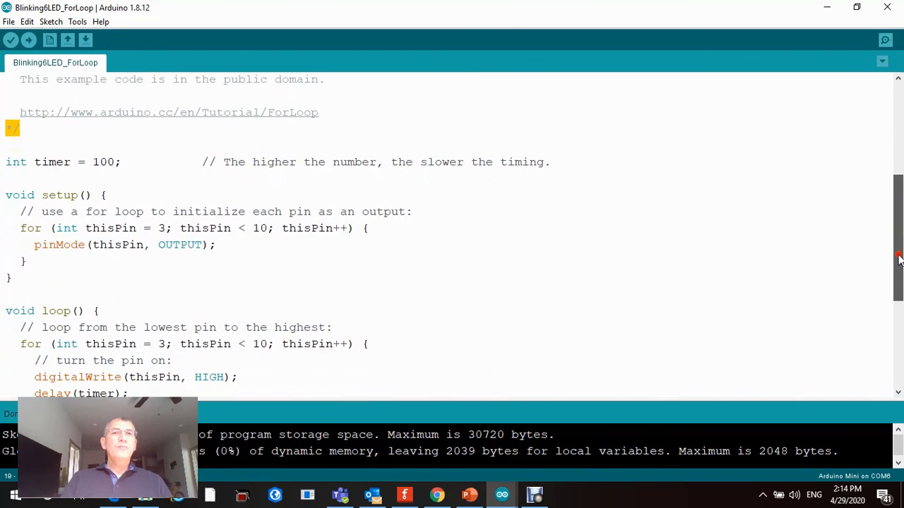
pyautogui.scroll(-3)
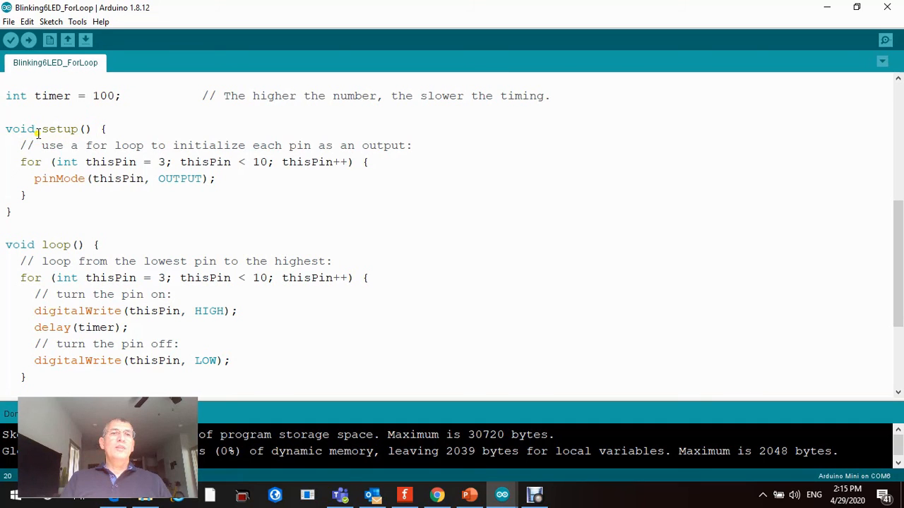
pyautogui.doubleClick(57, 128)
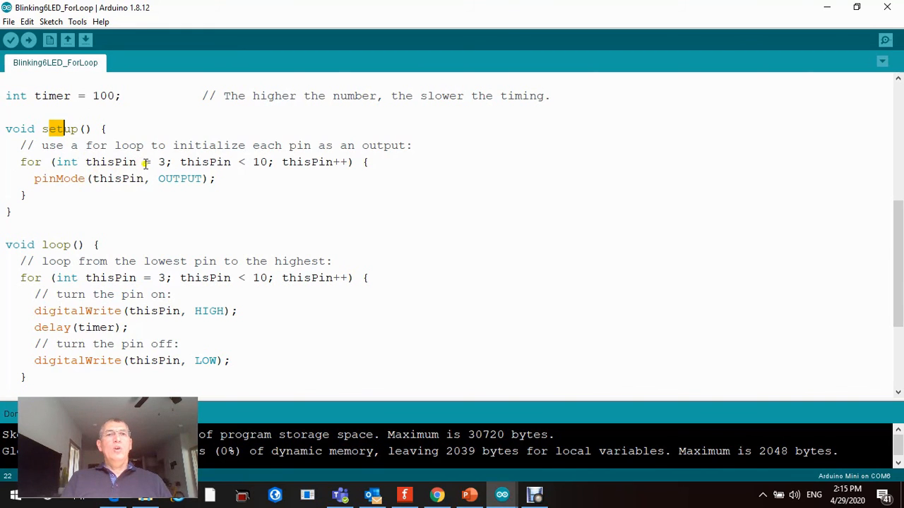
pyautogui.moveTo(58, 167)
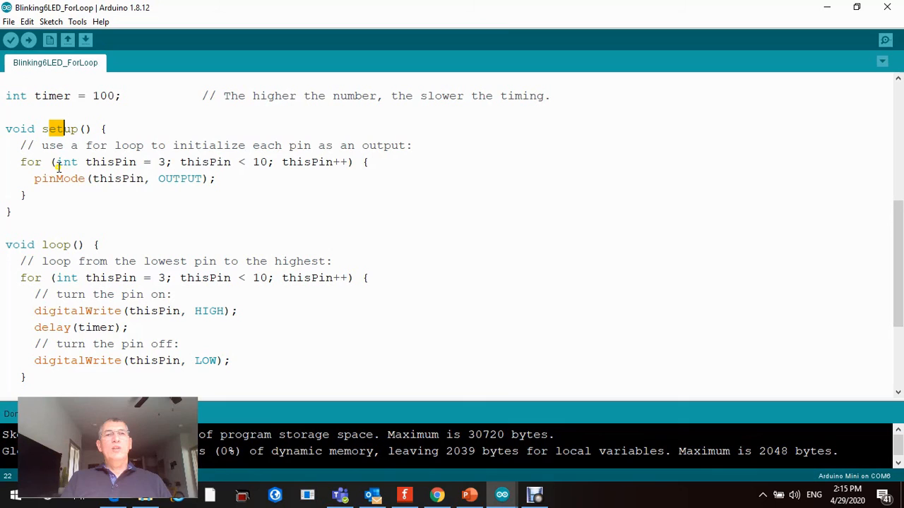
pyautogui.moveTo(119, 167)
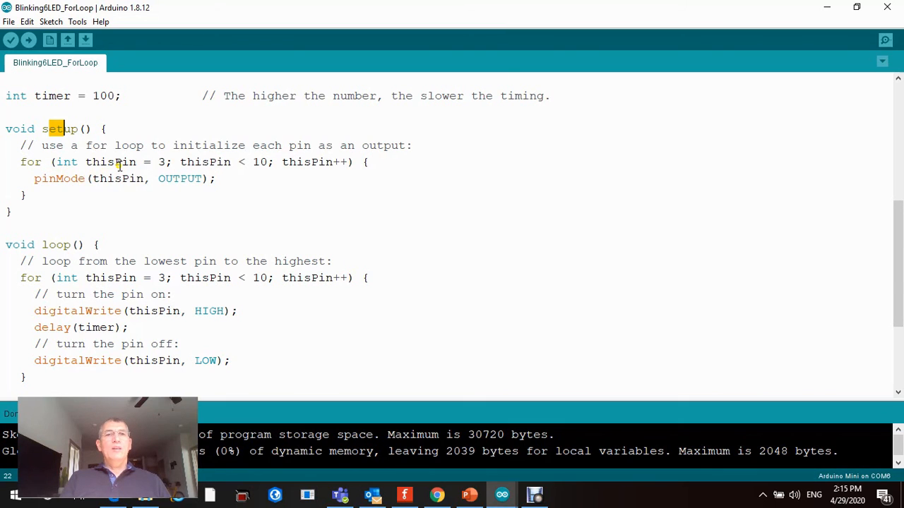
pyautogui.moveTo(132, 170)
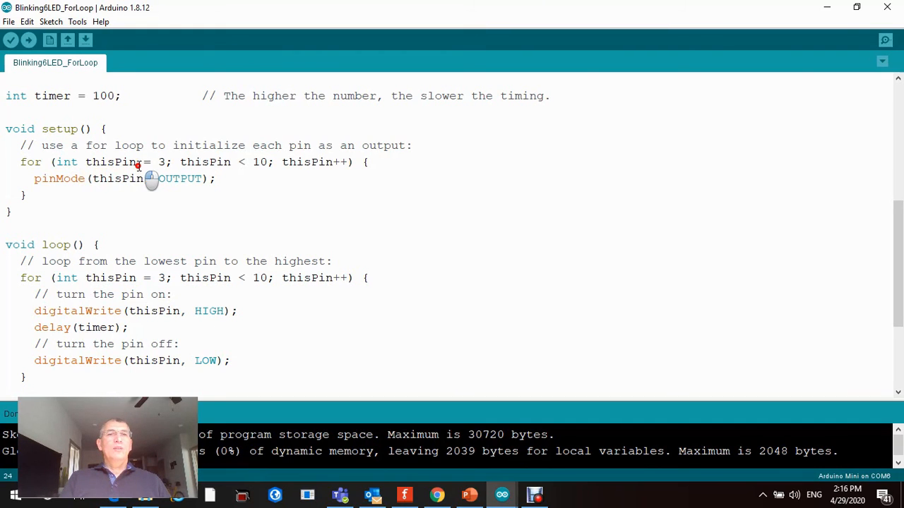
pyautogui.doubleClick(113, 161)
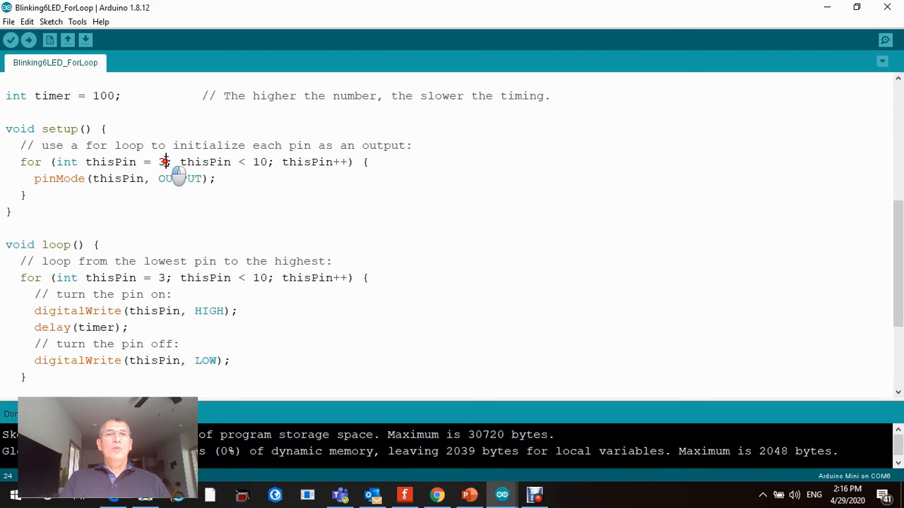
pyautogui.doubleClick(162, 161)
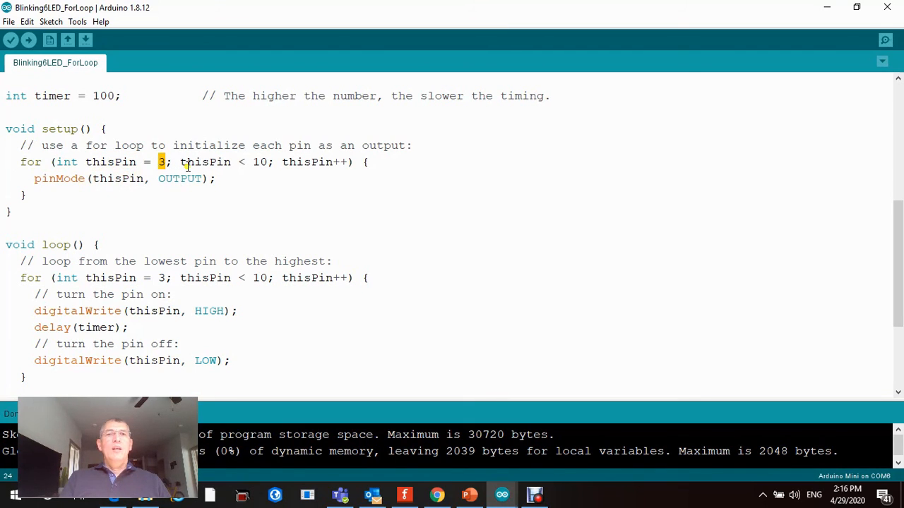
pyautogui.moveTo(264, 173)
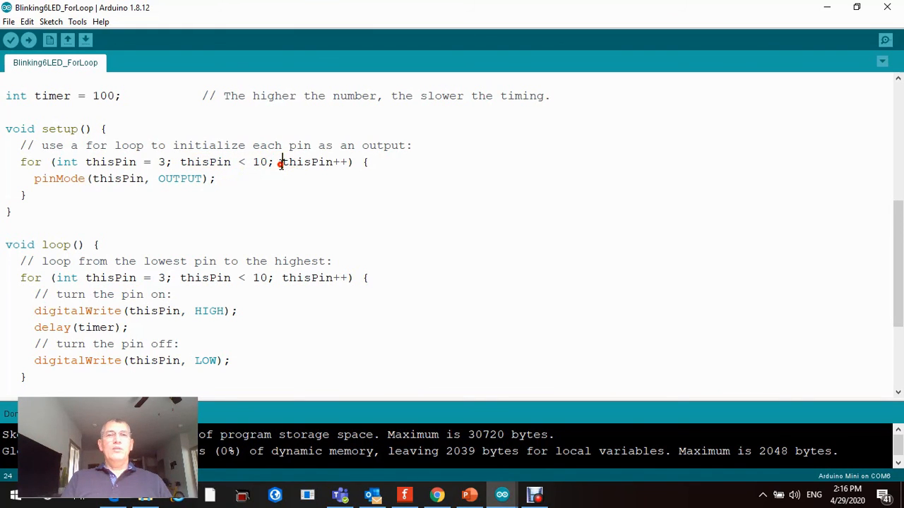
pyautogui.doubleClick(308, 161)
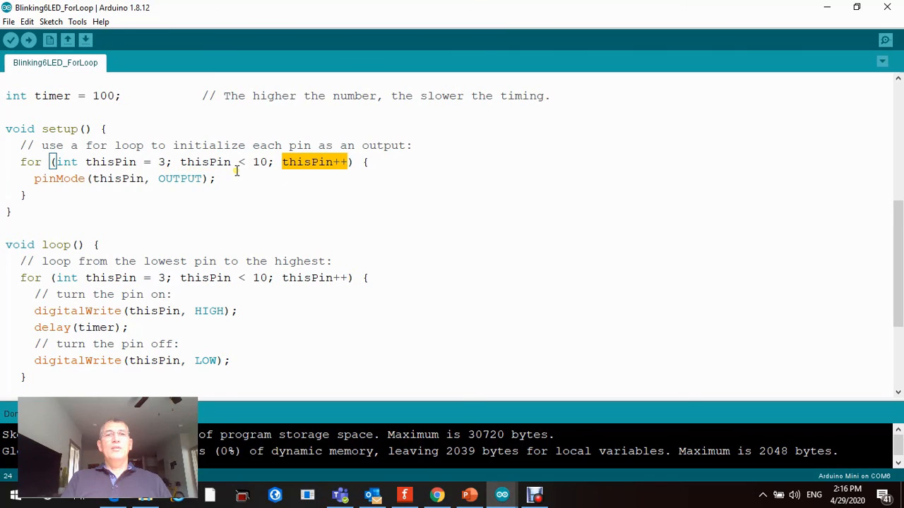
pyautogui.moveTo(256, 168)
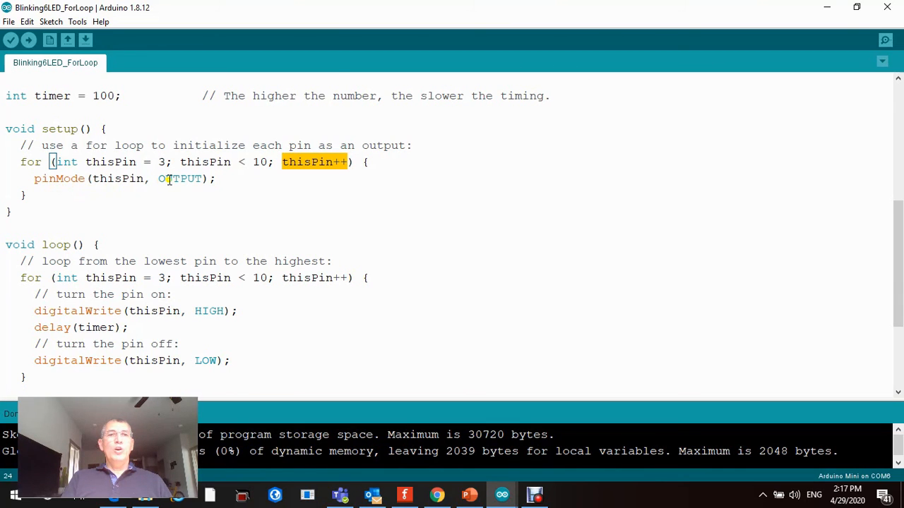
pyautogui.moveTo(675, 195)
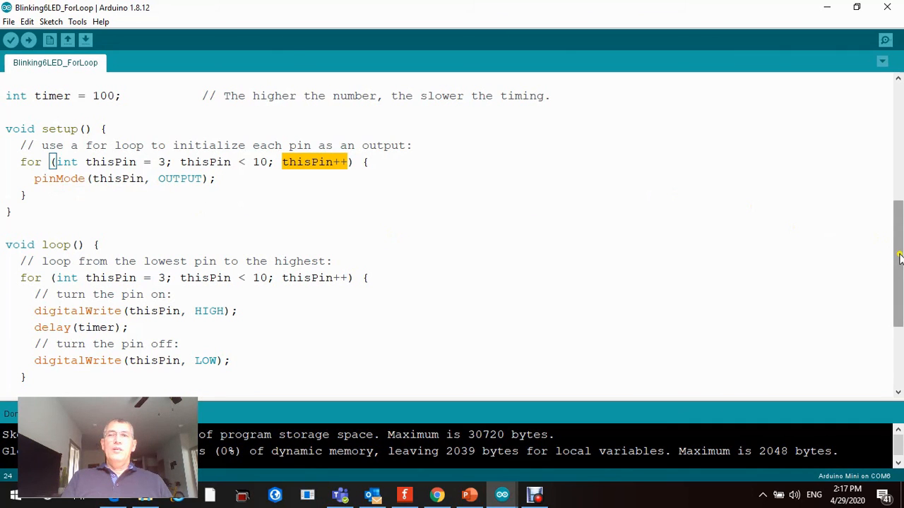
pyautogui.scroll(-3)
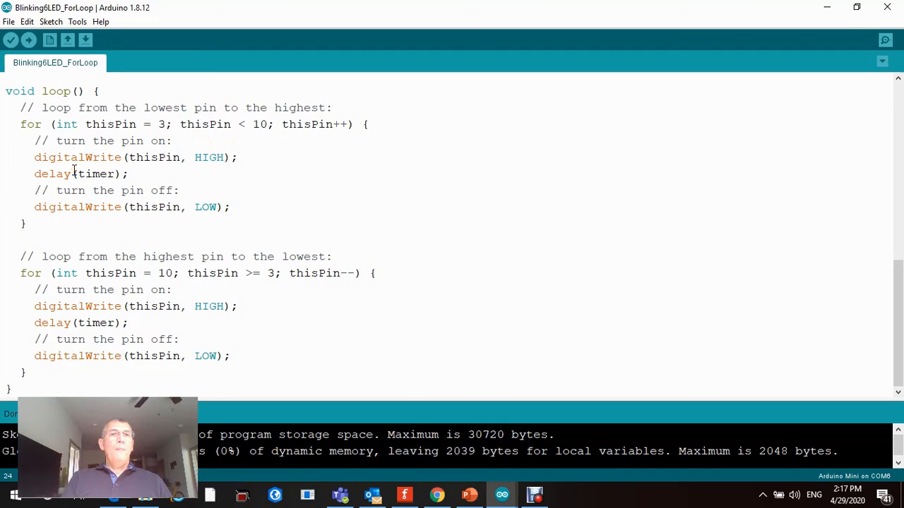
pyautogui.moveTo(164, 141)
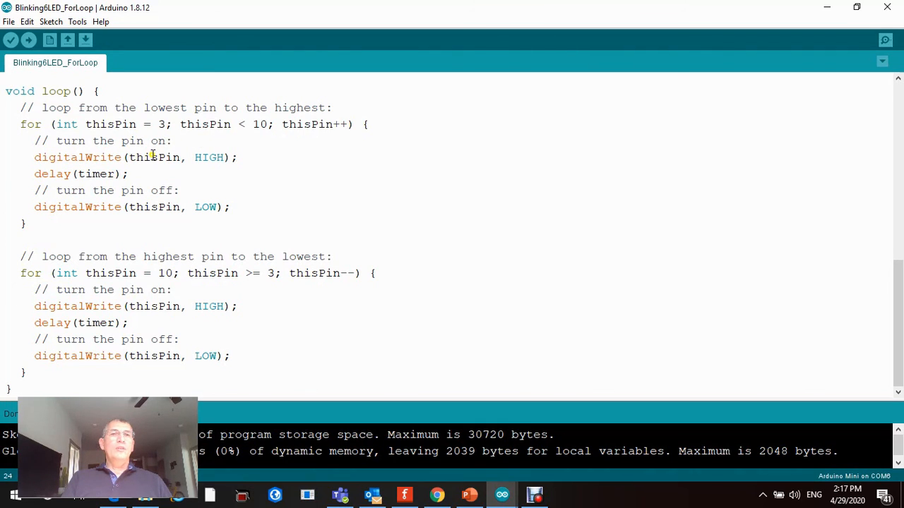
pyautogui.doubleClick(154, 157)
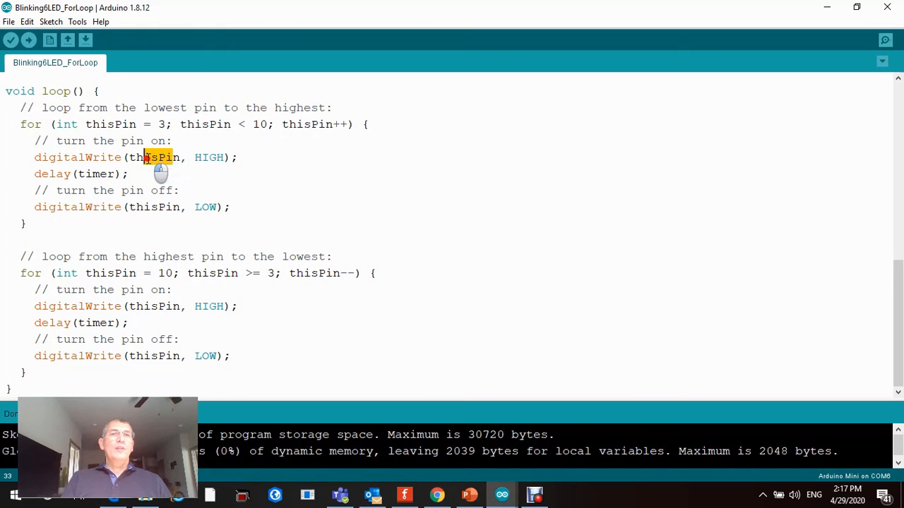
pyautogui.moveTo(161, 121)
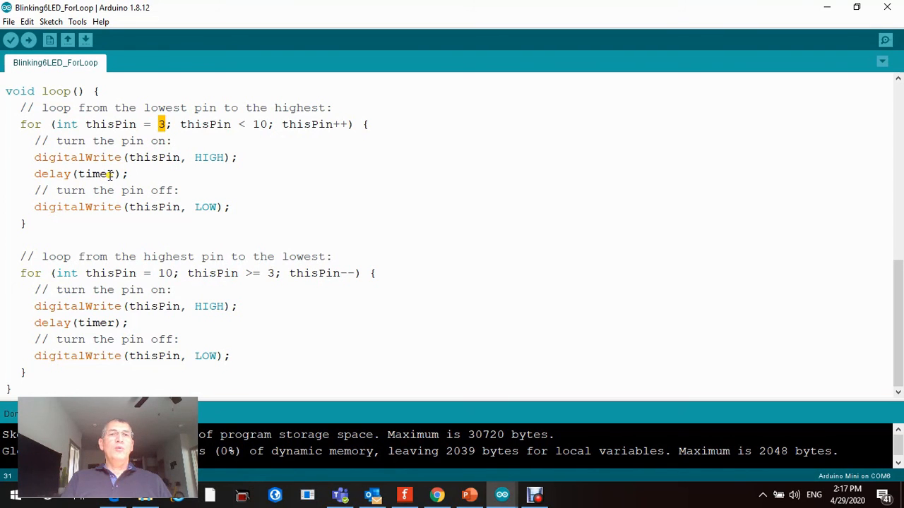
pyautogui.doubleClick(96, 174)
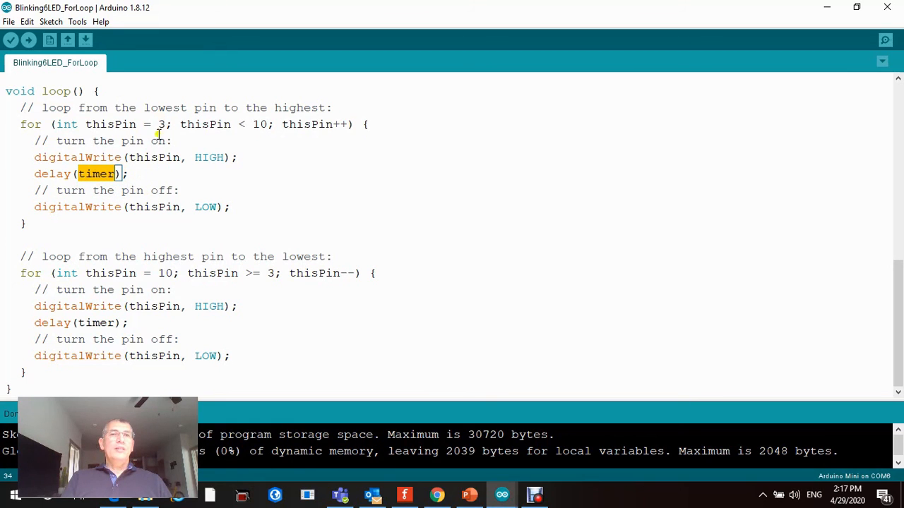
pyautogui.moveTo(158, 124)
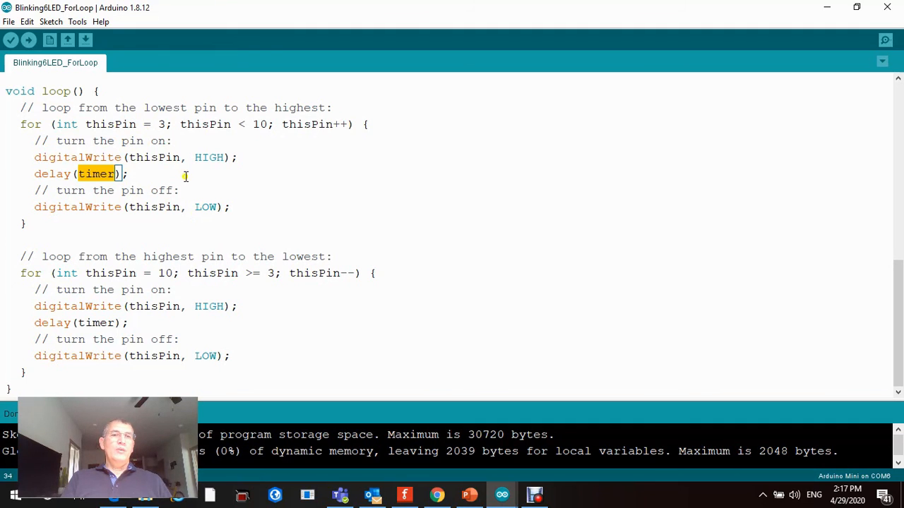
pyautogui.moveTo(825, 260)
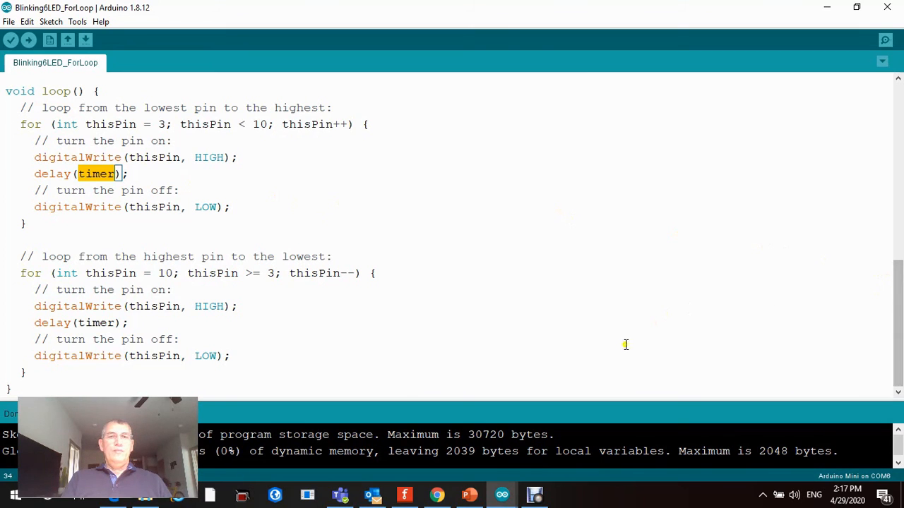
pyautogui.click(533, 494)
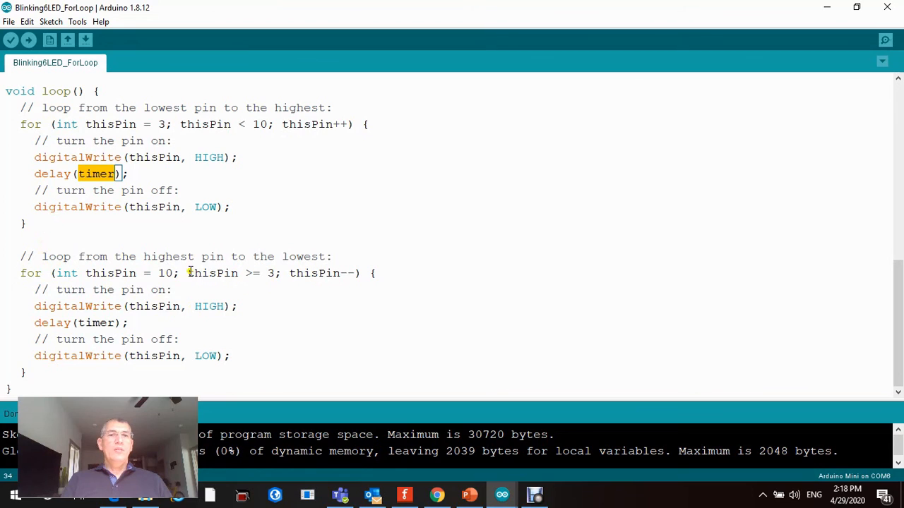
pyautogui.doubleClick(161, 273)
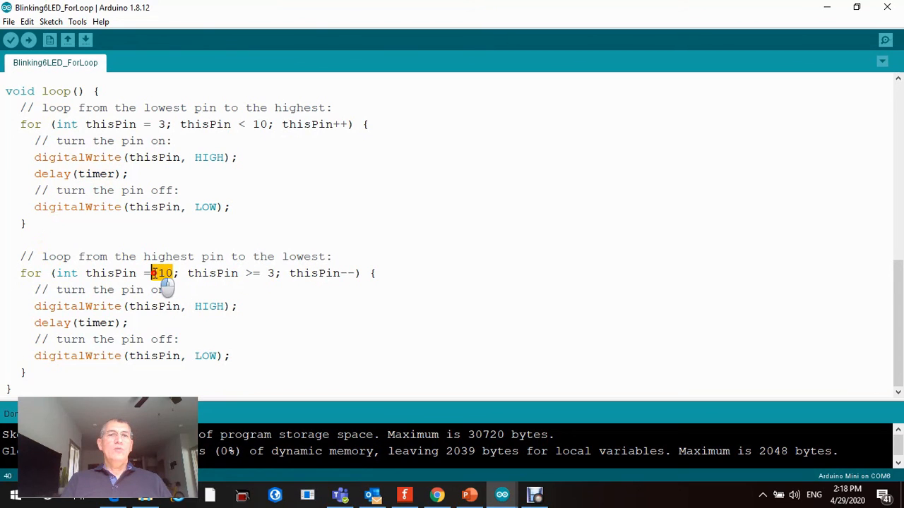